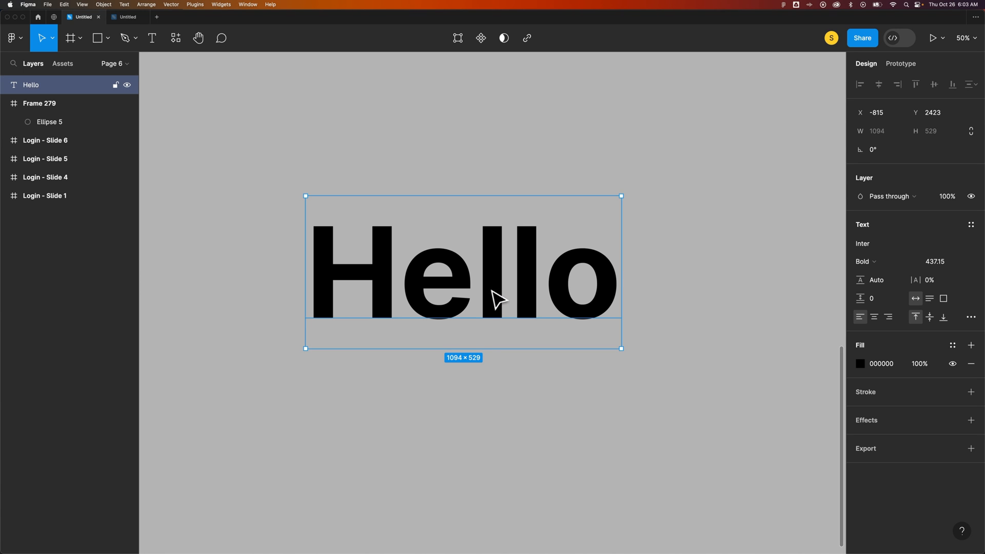
{"action": "mouse_move", "coordinate": [769, 155]}
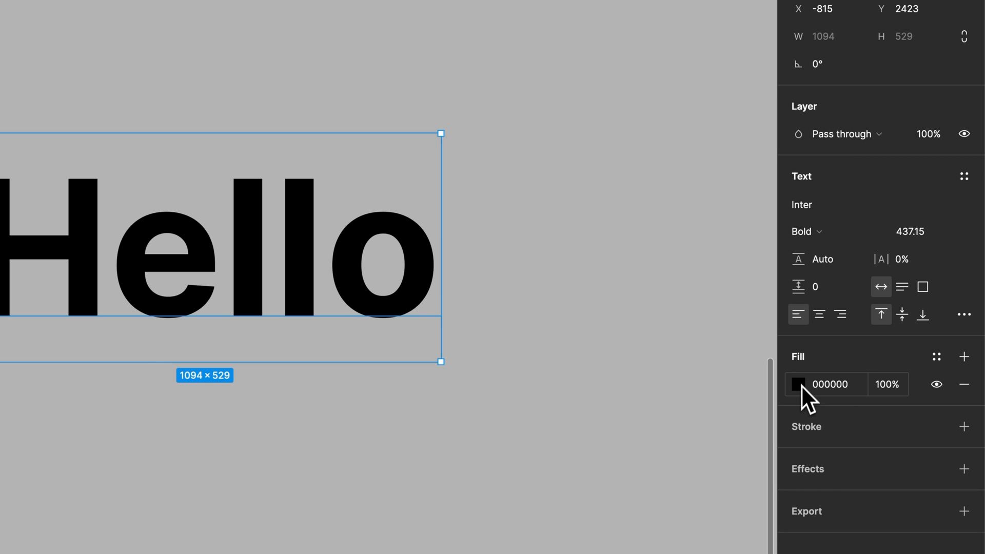
- Recolour the Hello text fill to lime green BDFF00 at 100% opacity
{"action": "left_click", "coordinate": [798, 383]}
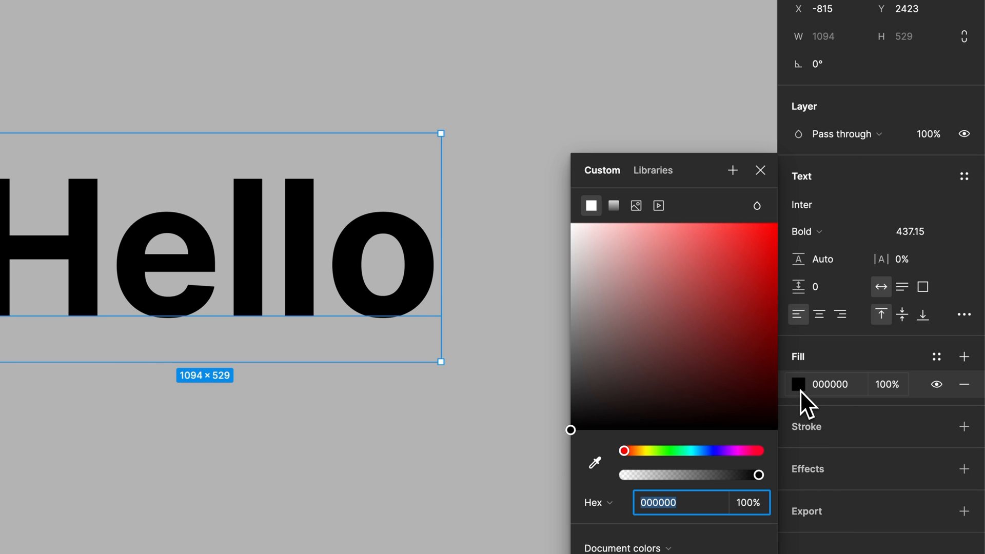
{"action": "left_click", "coordinate": [707, 301]}
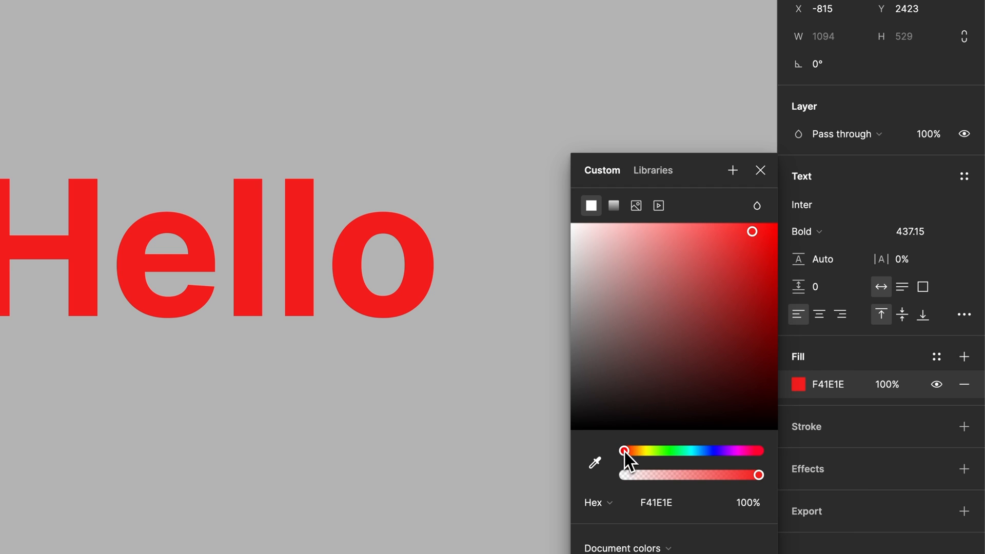
{"action": "left_click_drag", "start_coordinate": [623, 451], "coordinate": [651, 451]}
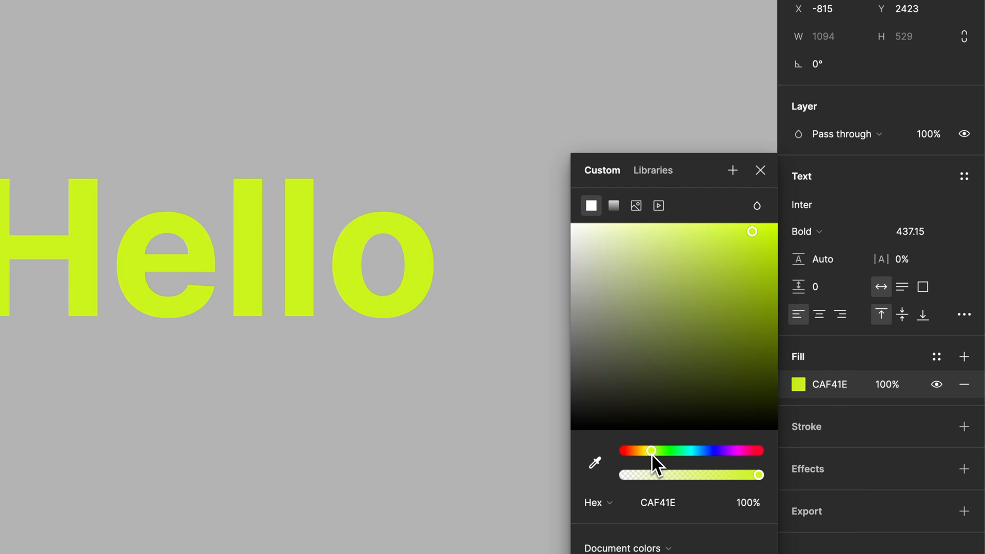
{"action": "left_click_drag", "start_coordinate": [759, 475], "coordinate": [668, 475]}
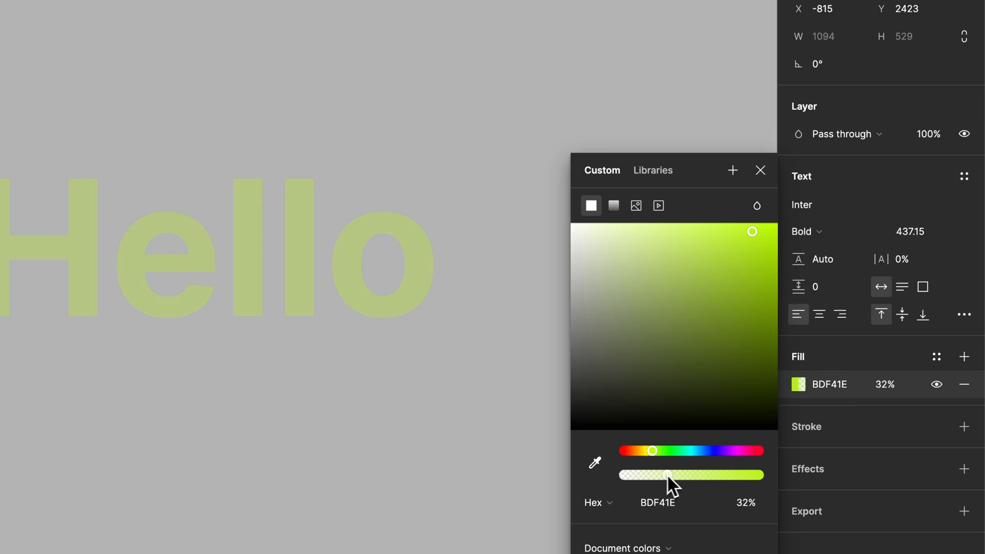
{"action": "left_click_drag", "start_coordinate": [668, 474], "coordinate": [759, 474]}
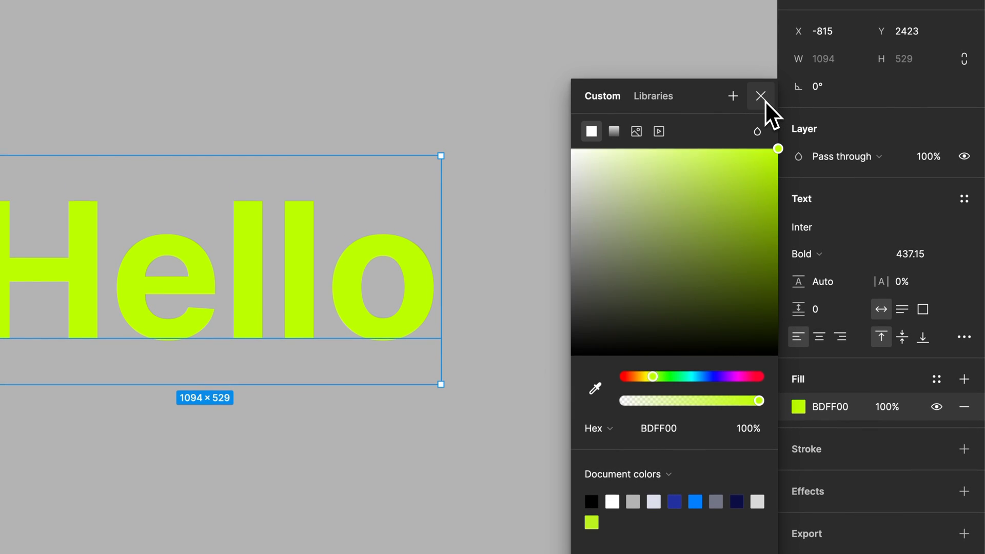
- Add a black outside stroke to the lime green Hello text
{"action": "left_click", "coordinate": [761, 95]}
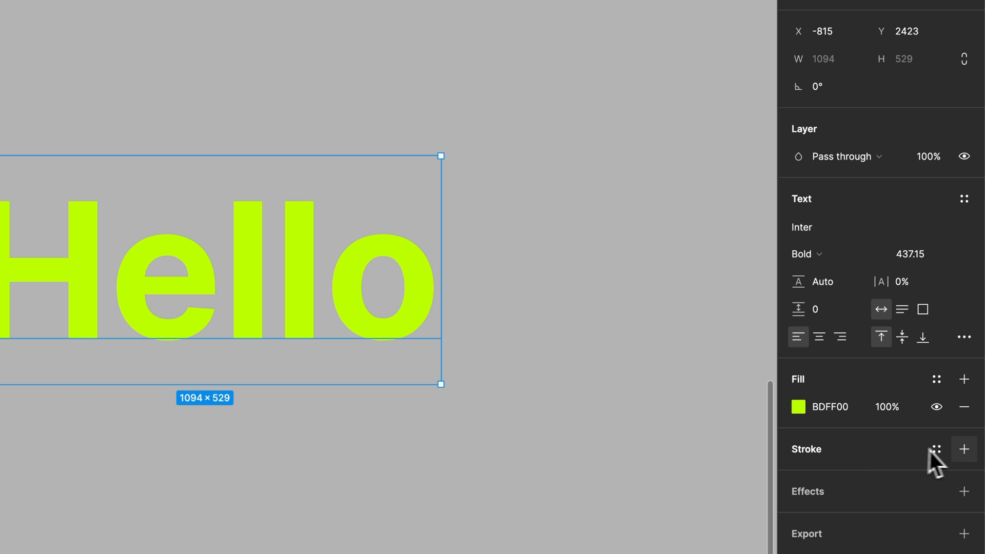
{"action": "left_click", "coordinate": [965, 449]}
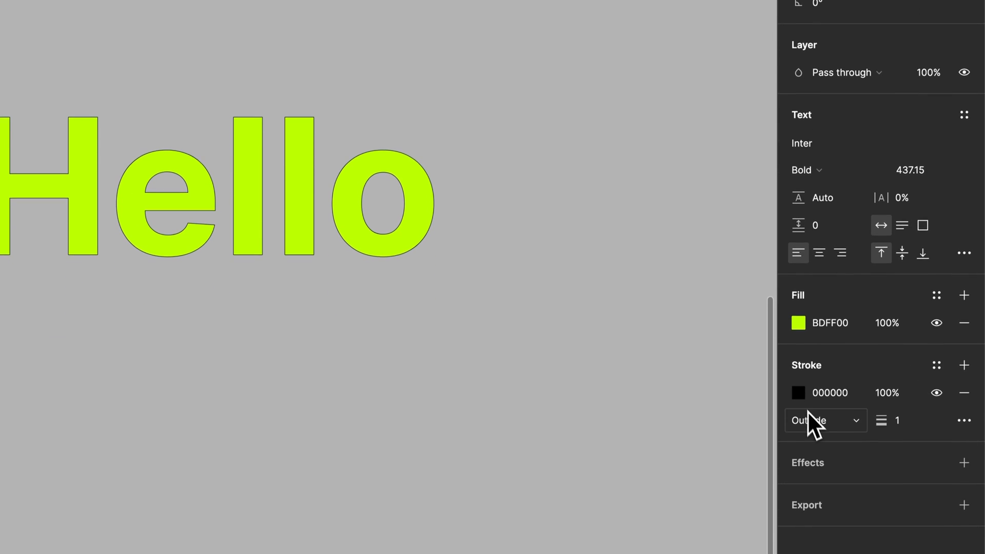
{"action": "left_click", "coordinate": [799, 393]}
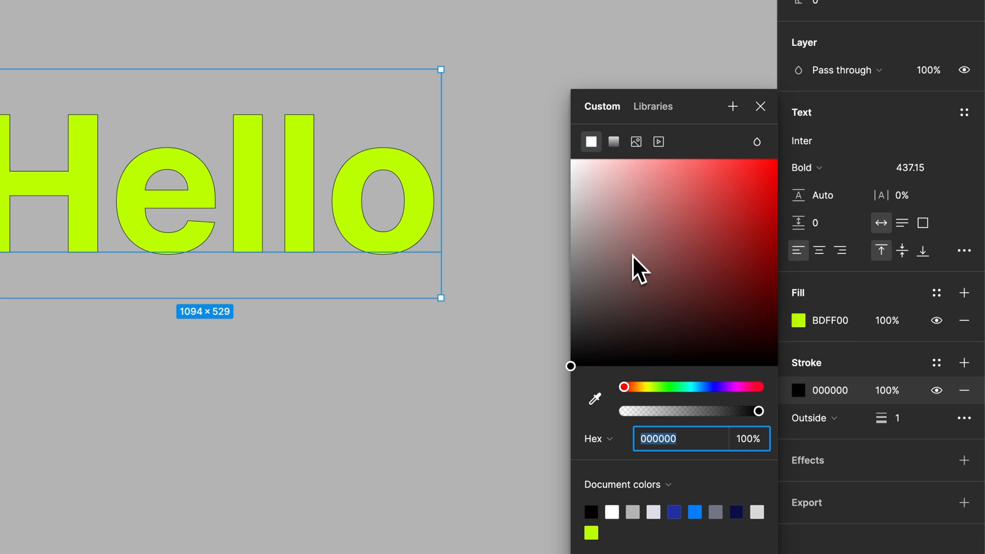
{"action": "mouse_move", "coordinate": [778, 418]}
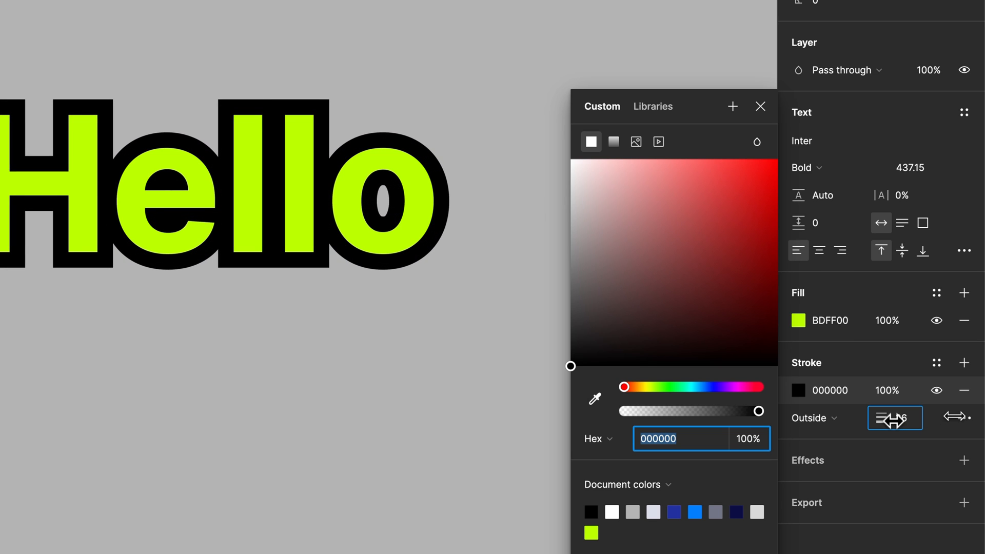
- Keep the stroke outside, thin it to 17 and colour it dark red 870000
{"action": "left_click", "coordinate": [895, 417]}
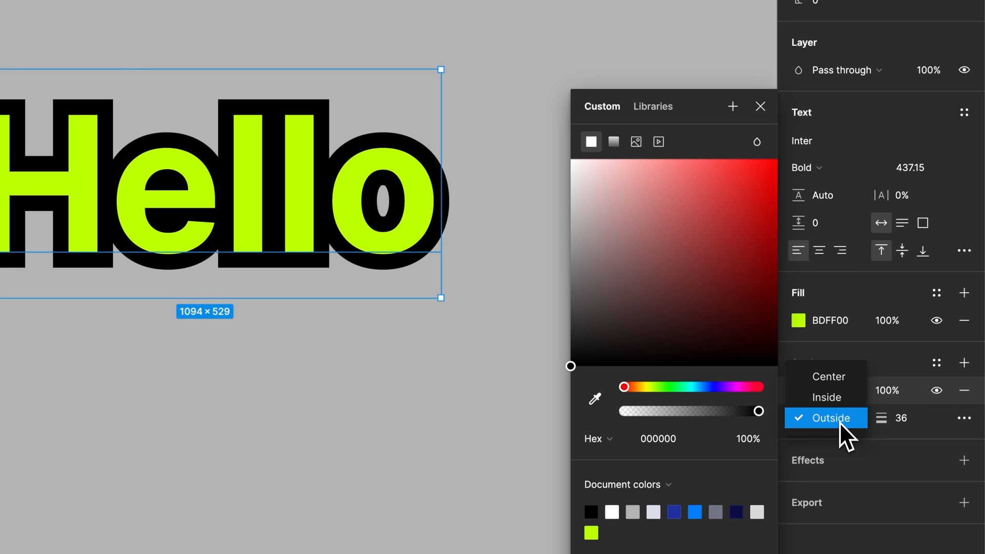
{"action": "left_click", "coordinate": [826, 417]}
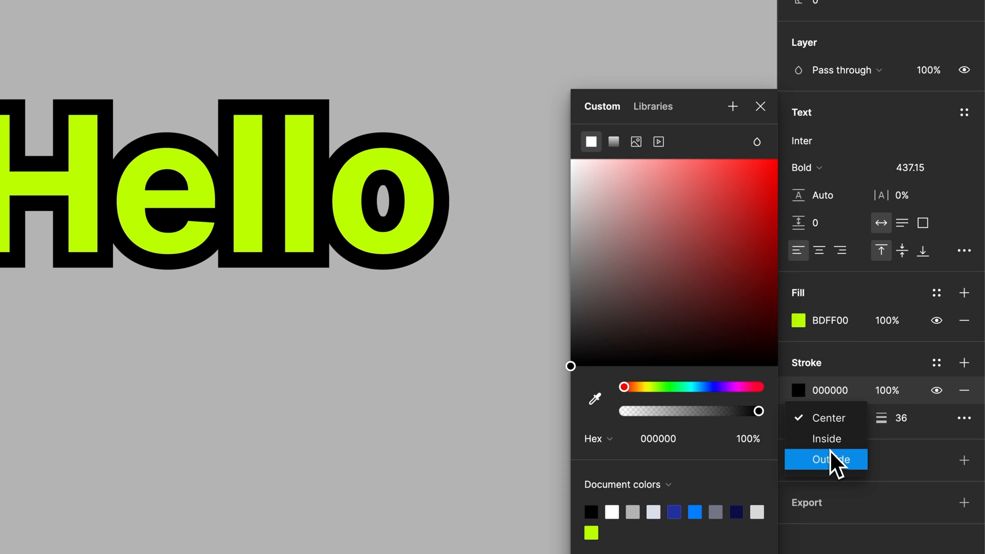
{"action": "left_click", "coordinate": [829, 460]}
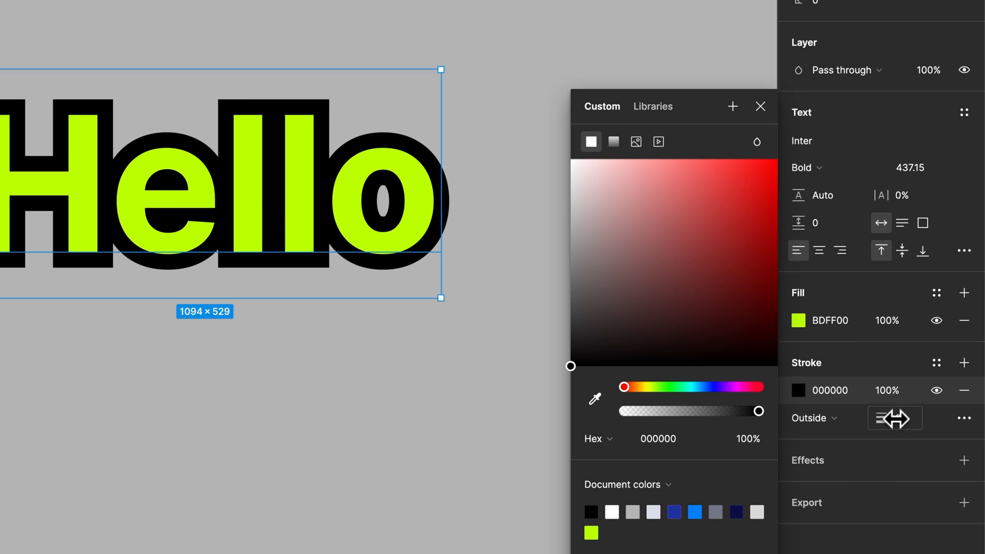
{"action": "left_click", "coordinate": [895, 417]}
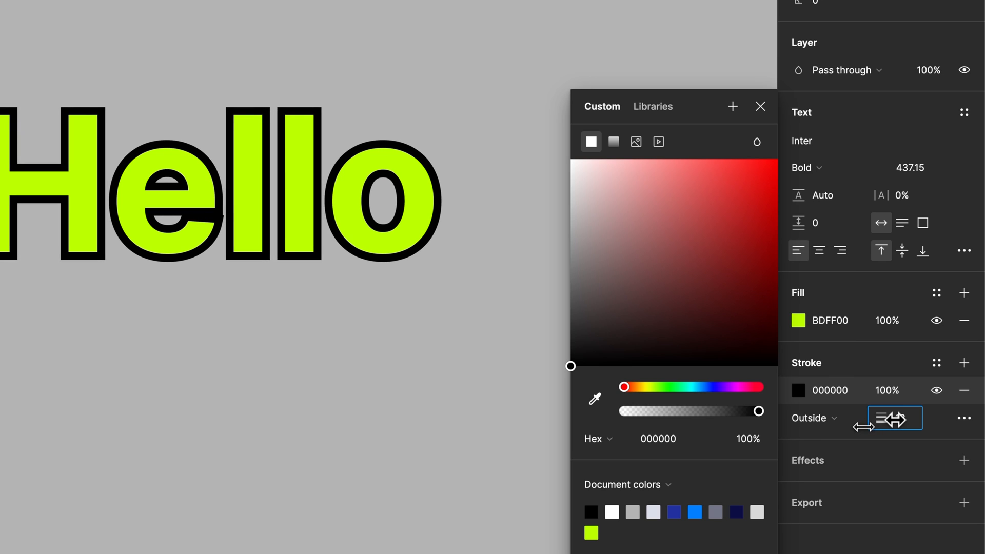
{"action": "left_click", "coordinate": [701, 208]}
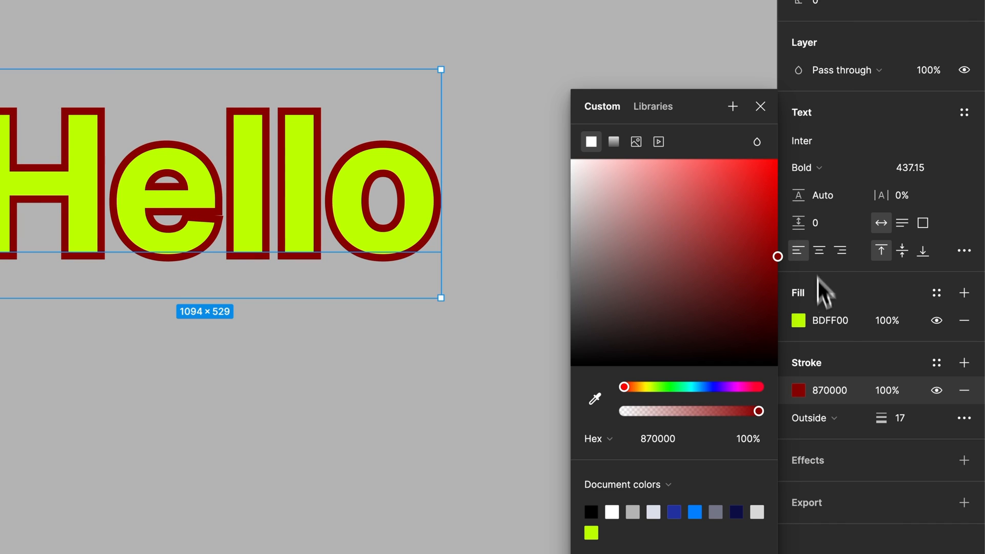
- Remove the stroke so only the lime green fill remains
{"action": "left_click", "coordinate": [964, 389]}
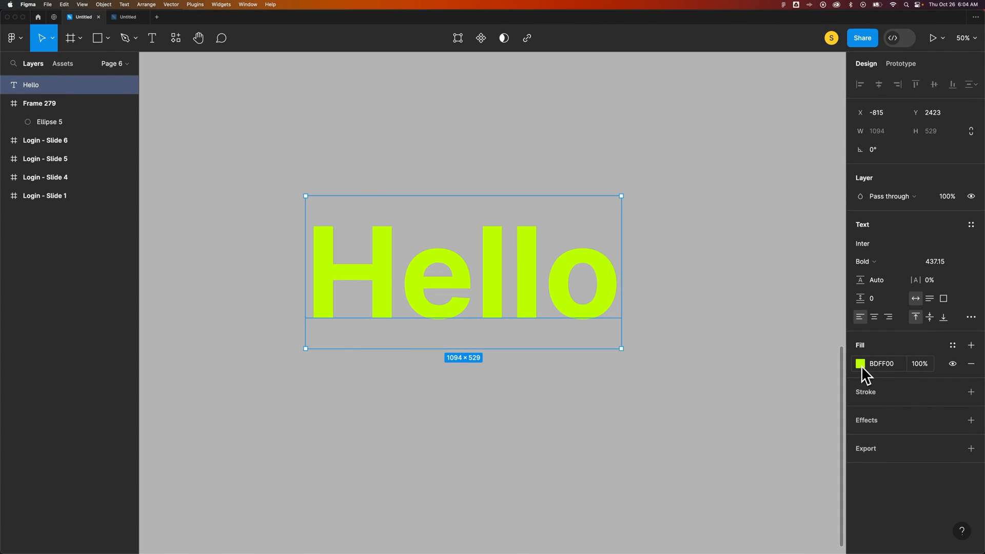
{"action": "mouse_move", "coordinate": [668, 303]}
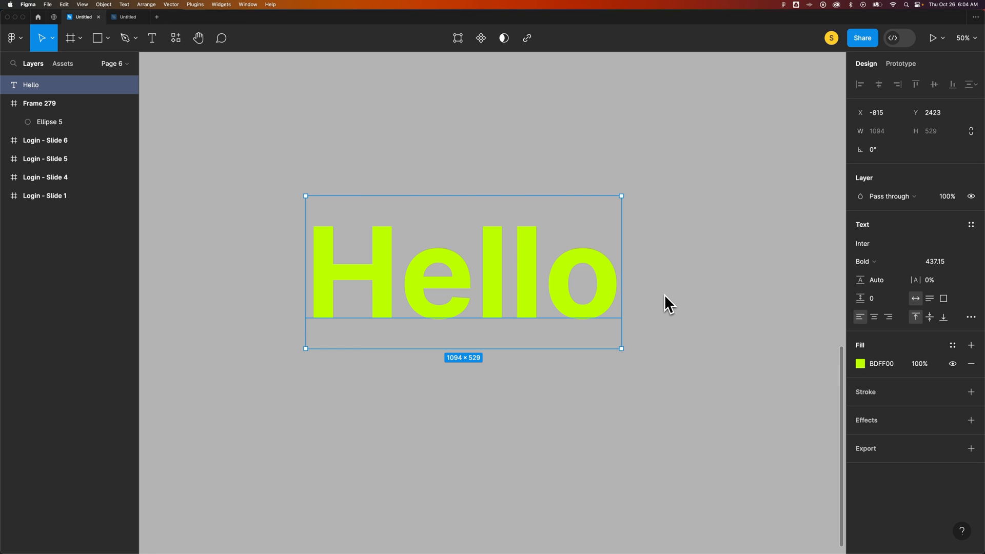
{"action": "mouse_move", "coordinate": [657, 314]}
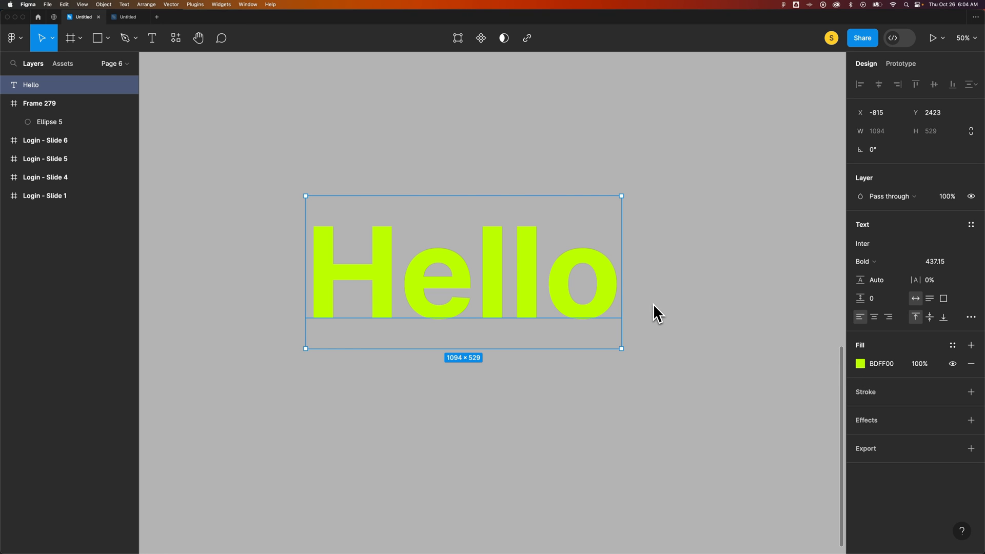